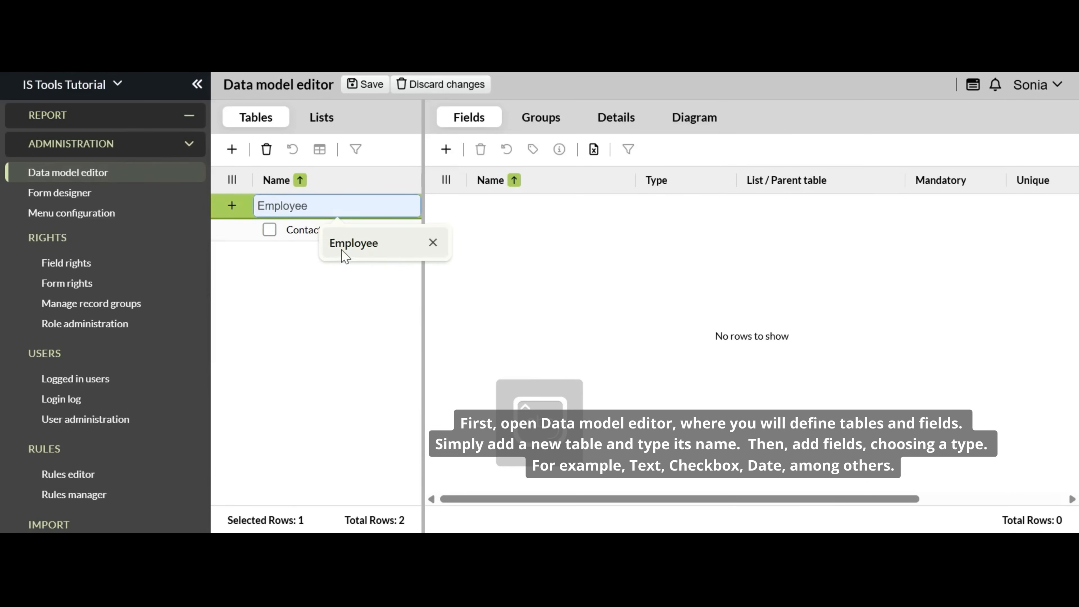
# Step: Add First Name, Last Name and Active fields to the Employee table
pyautogui.click(445, 150)
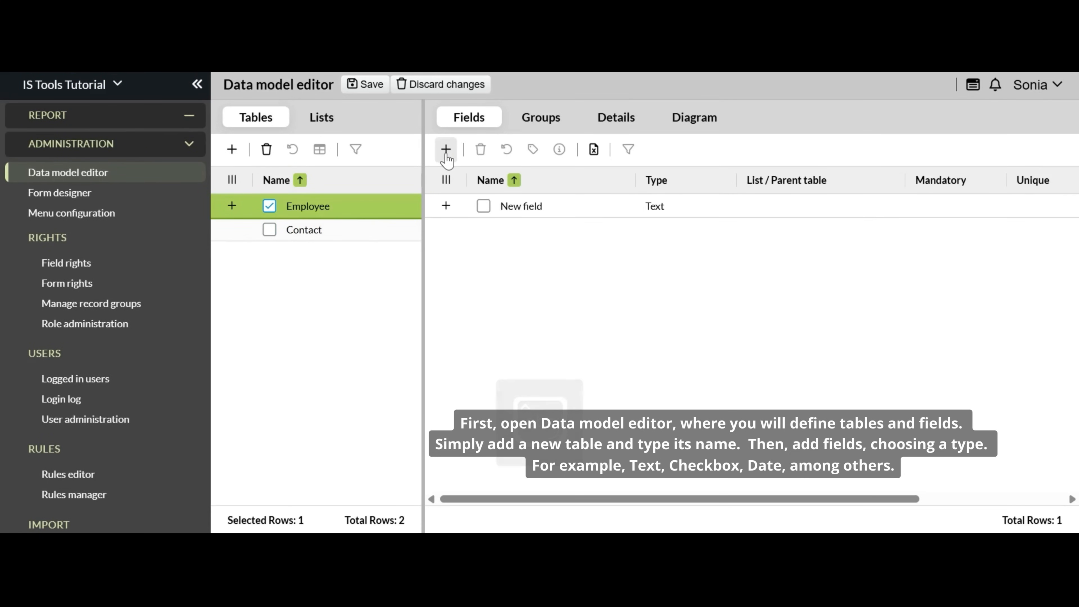
pyautogui.write('F')
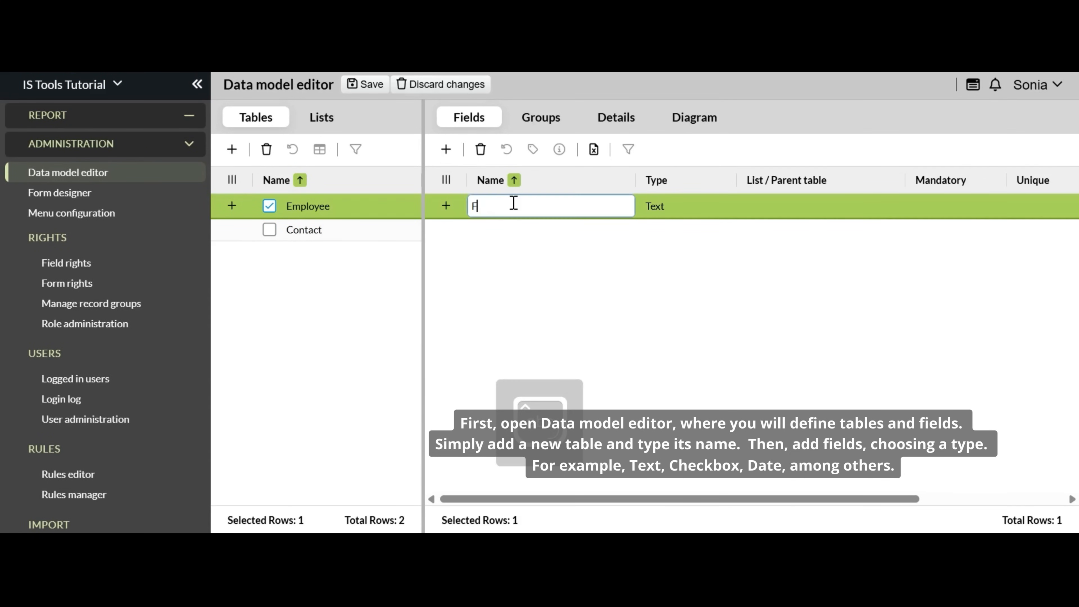
pyautogui.write('irst Name')
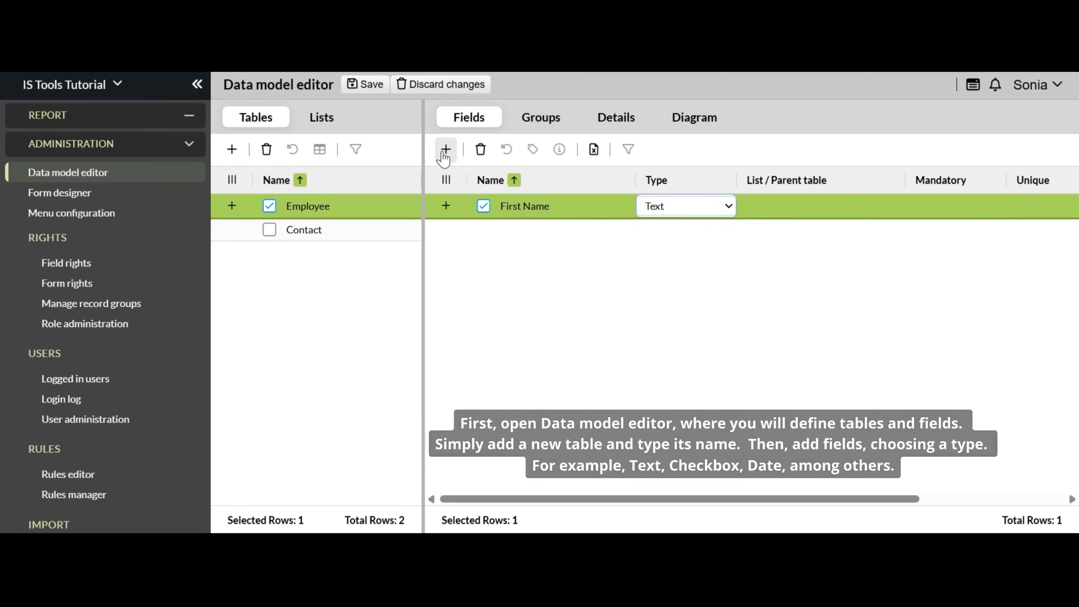
pyautogui.write('Last N')
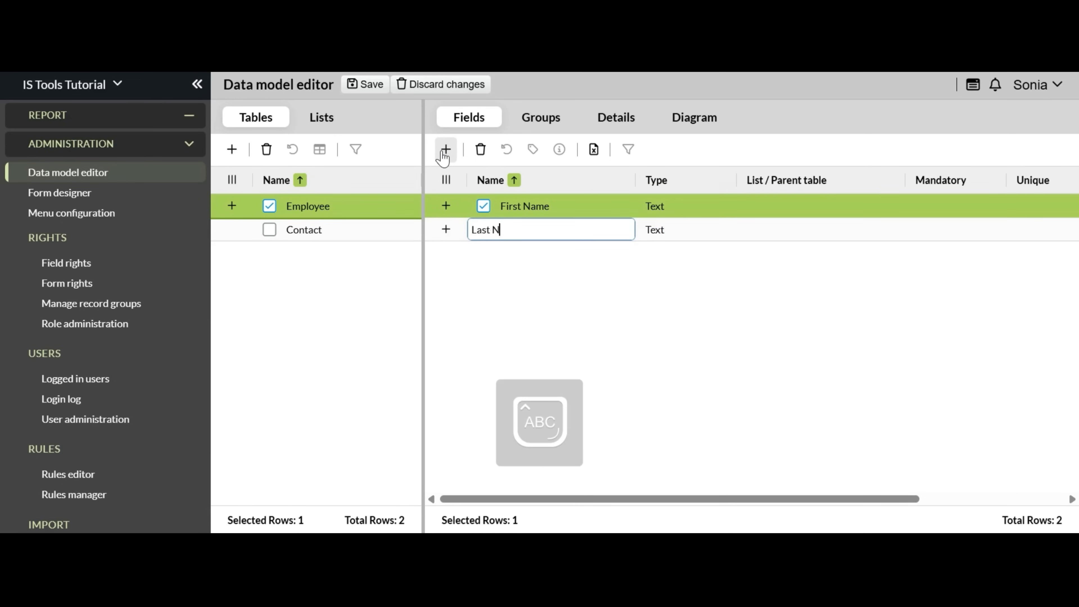
pyautogui.click(445, 150)
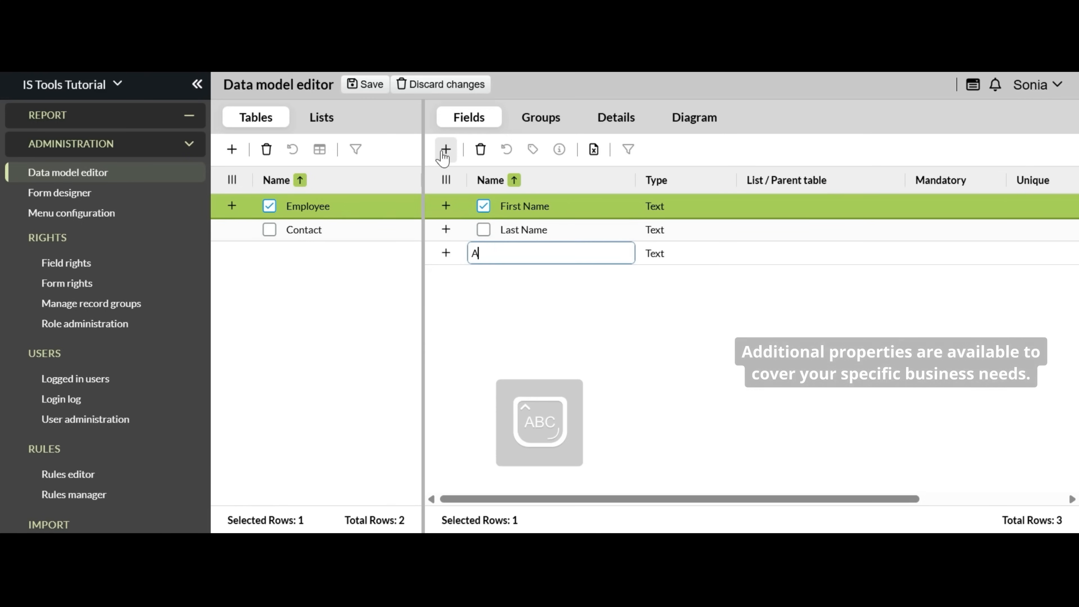
pyautogui.write('ctive')
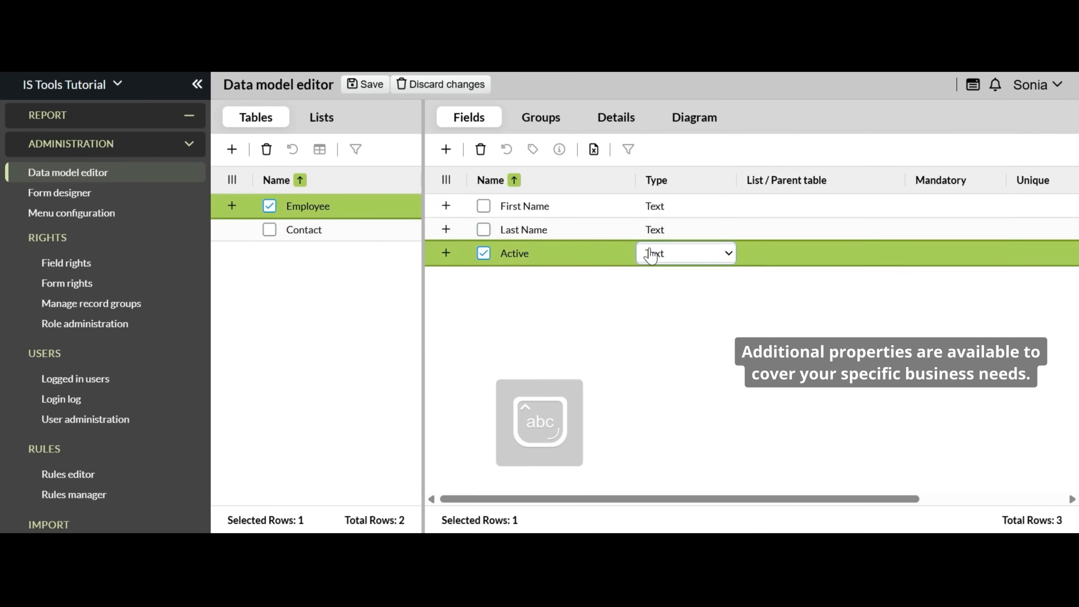
# Step: Add Started On as a date field and Photo as a file field
pyautogui.click(445, 149)
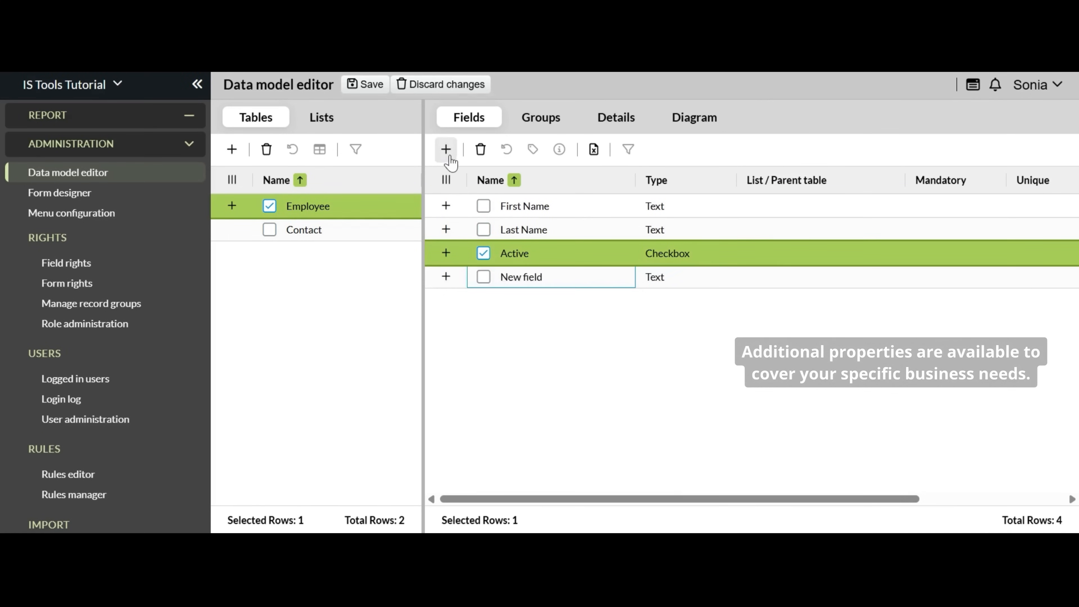
pyautogui.write('Started On')
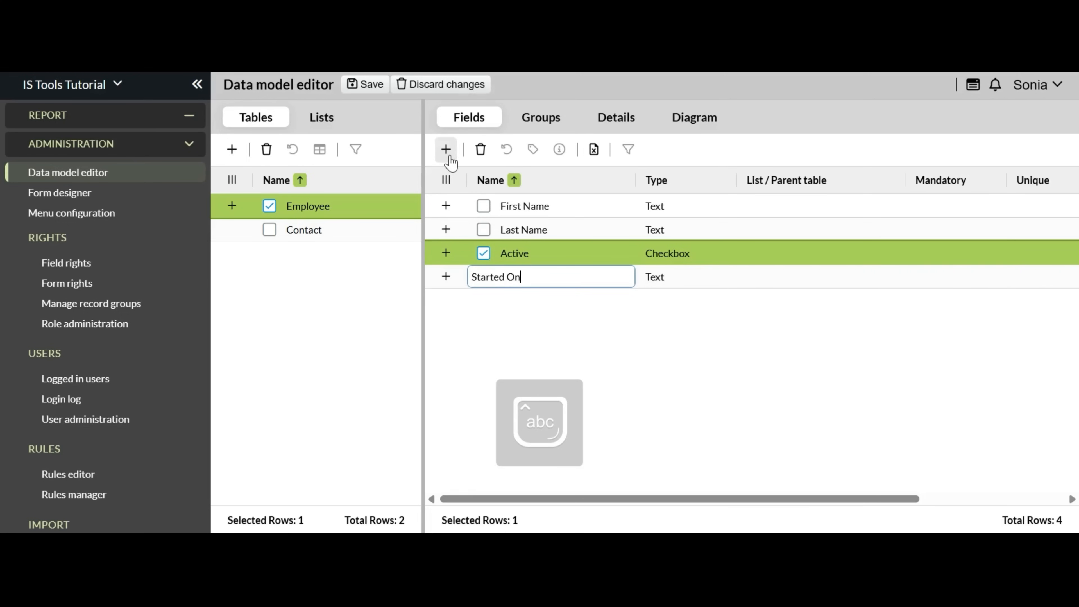
pyautogui.click(684, 276)
pyautogui.write('Phot')
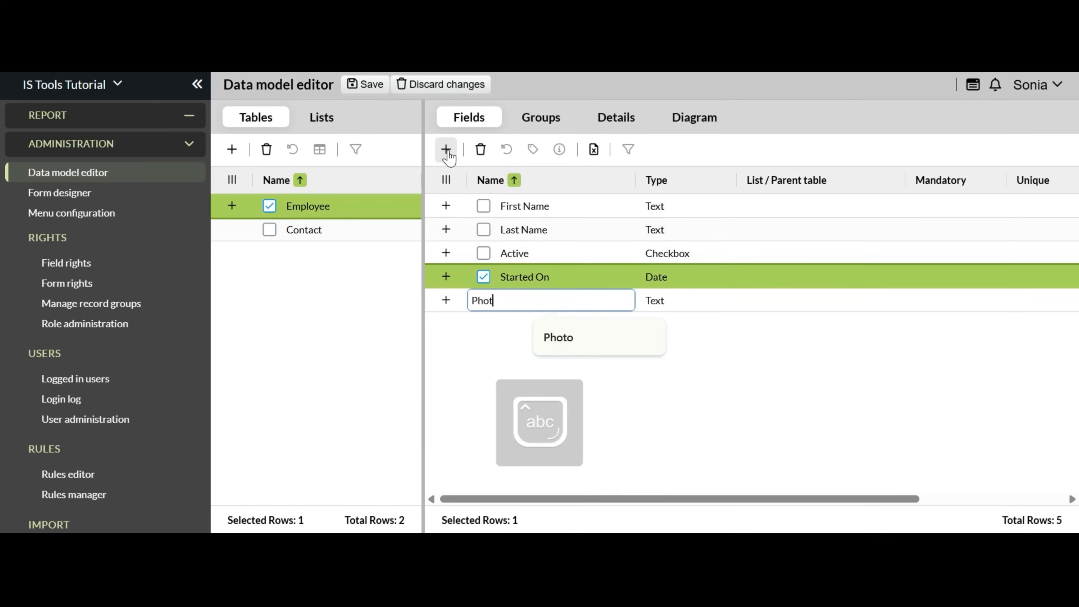
pyautogui.click(684, 300)
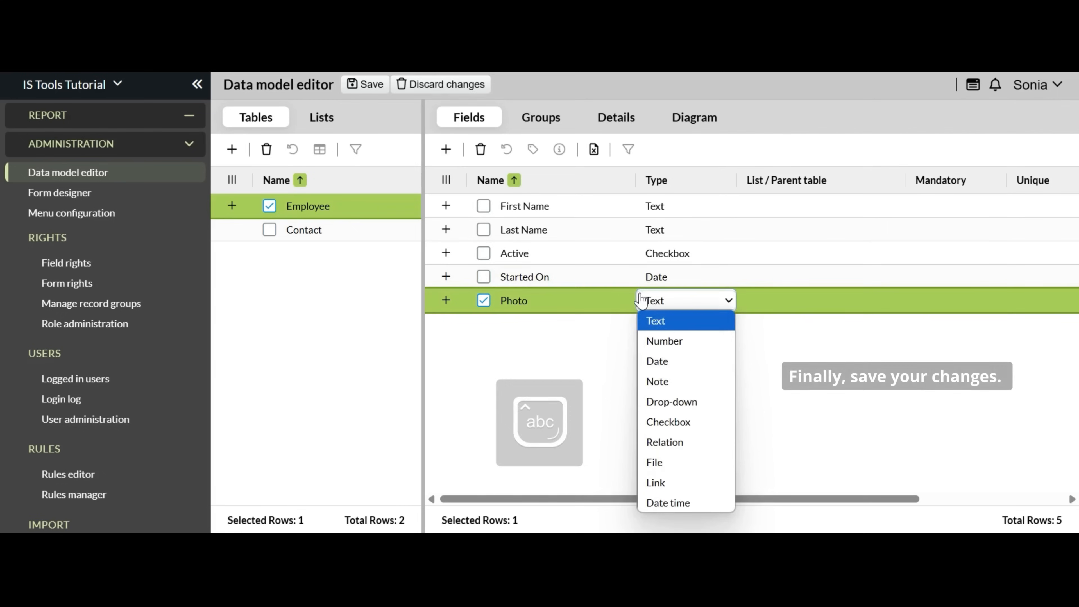
pyautogui.click(653, 462)
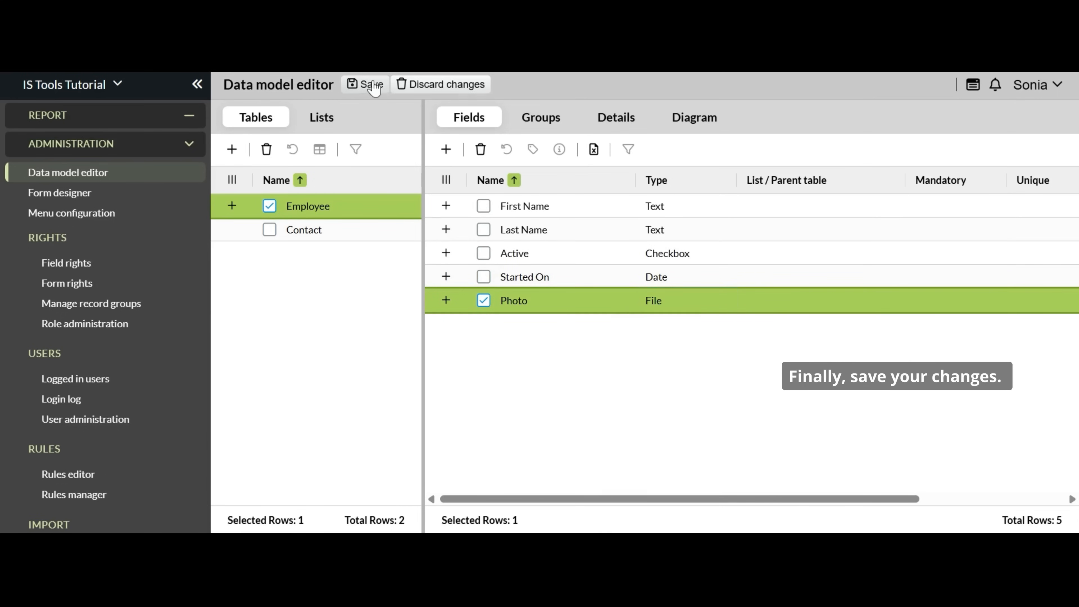
# Step: Save the Employee table and start a new form captioned Employee Form
pyautogui.click(368, 84)
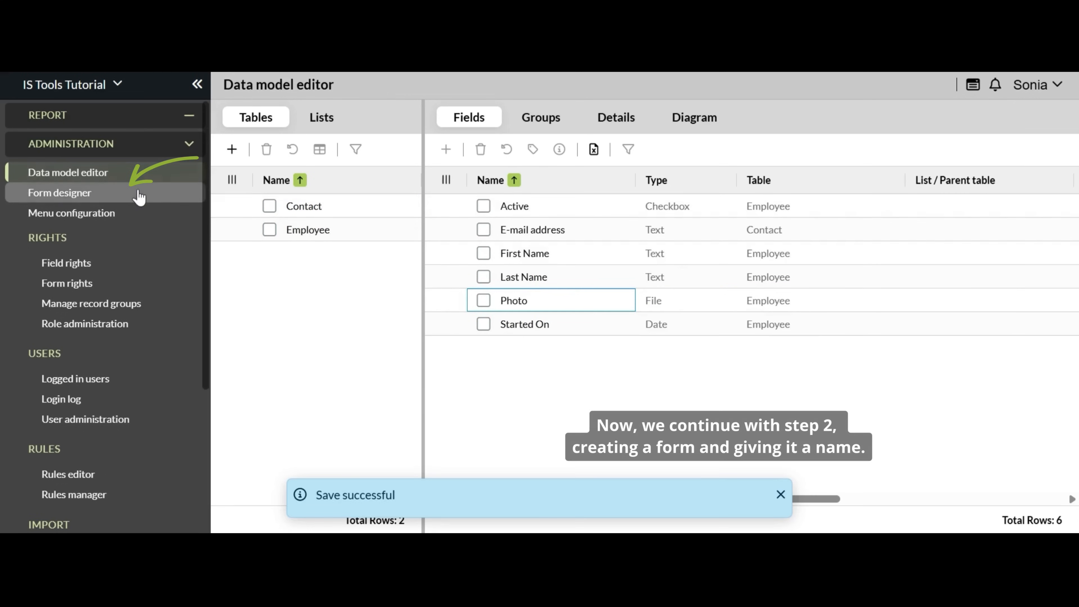
pyautogui.click(59, 193)
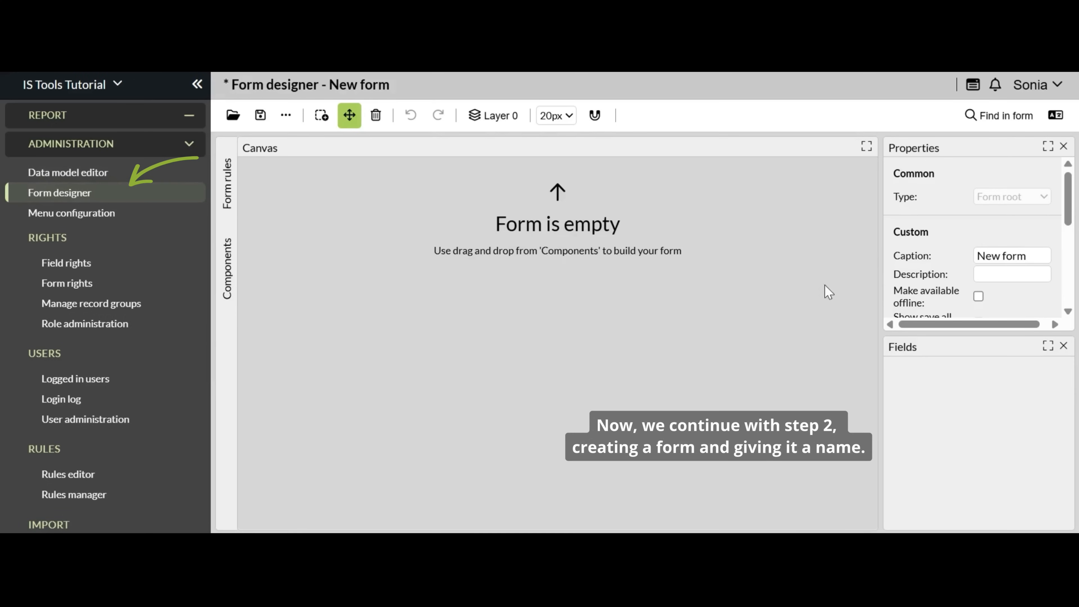
pyautogui.write('Employee')
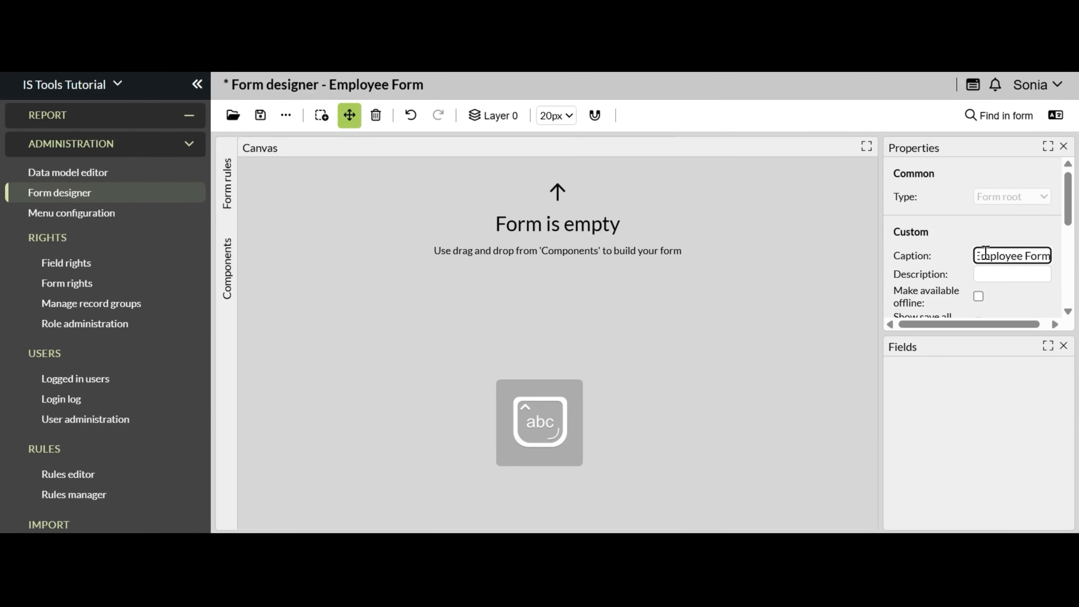
pyautogui.click(227, 264)
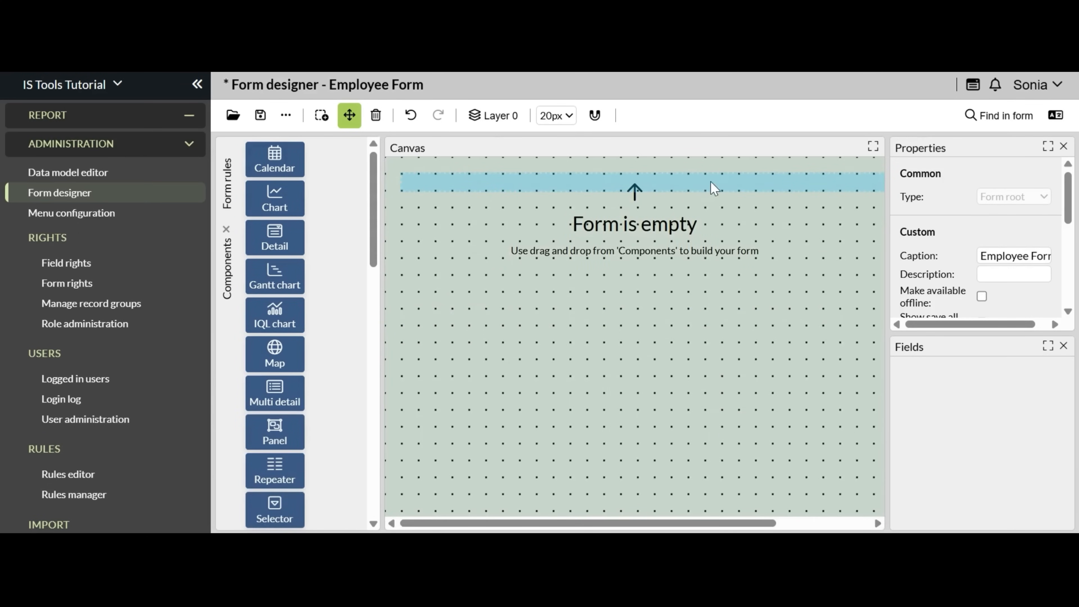
# Step: Bind the selector to the Employee table, displaying First Name in its entries
pyautogui.click(1005, 297)
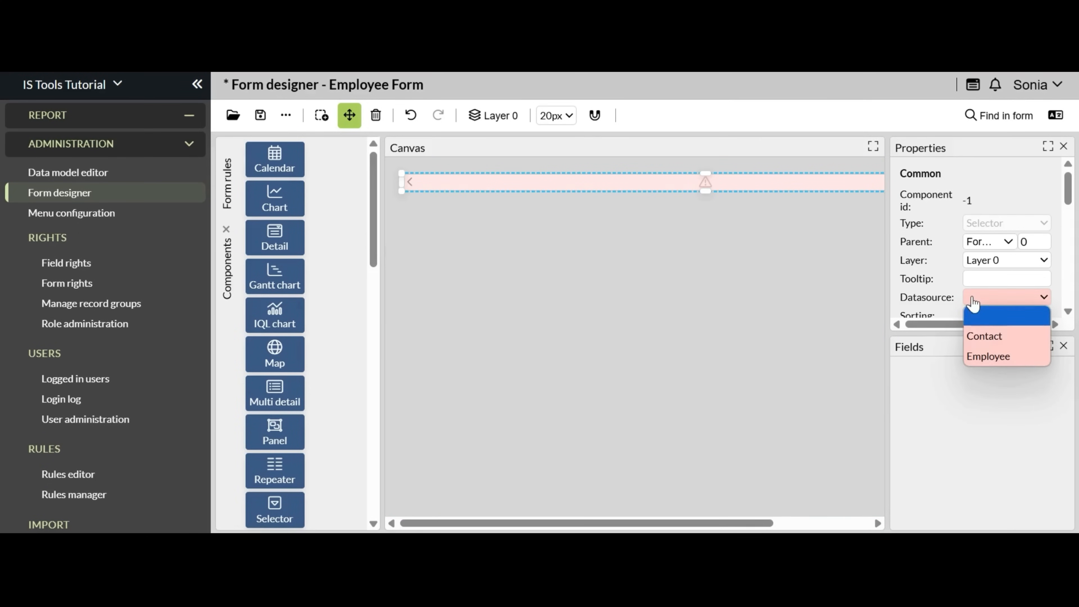
pyautogui.click(989, 355)
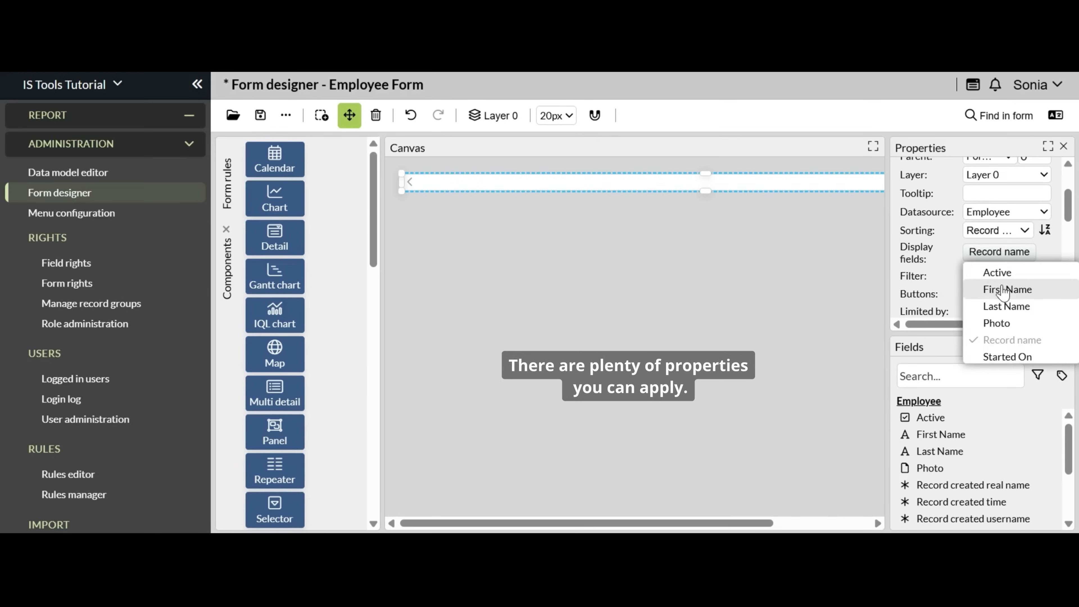
pyautogui.click(1007, 289)
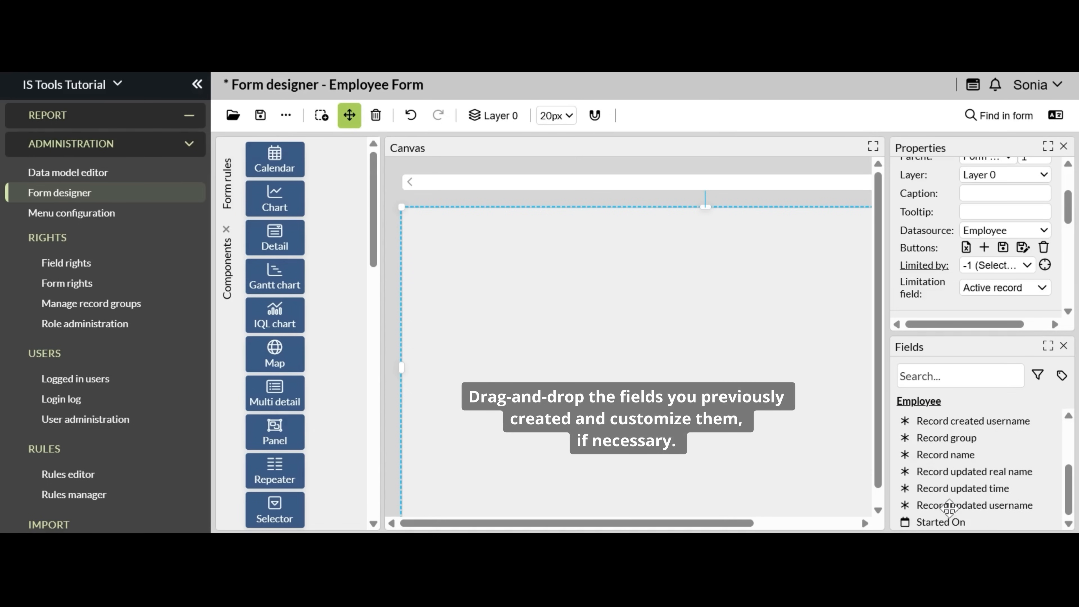
# Step: Place the Employee fields on the panel and relabel Record name as Employee ID
pyautogui.moveTo(940, 521); pyautogui.dragTo(586, 267)
pyautogui.write('E')
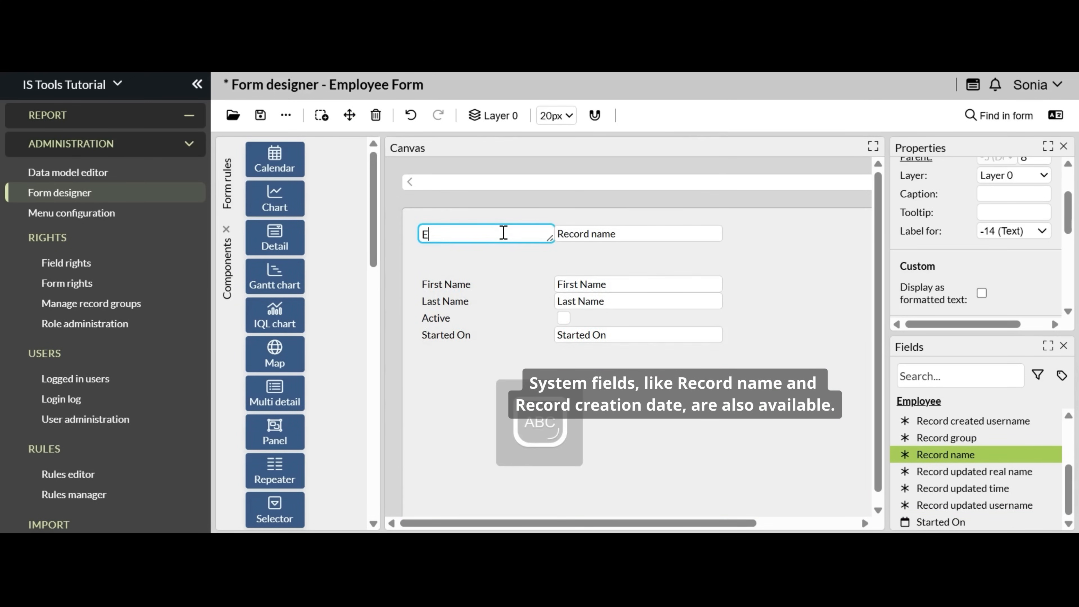
pyautogui.write('mployee ID')
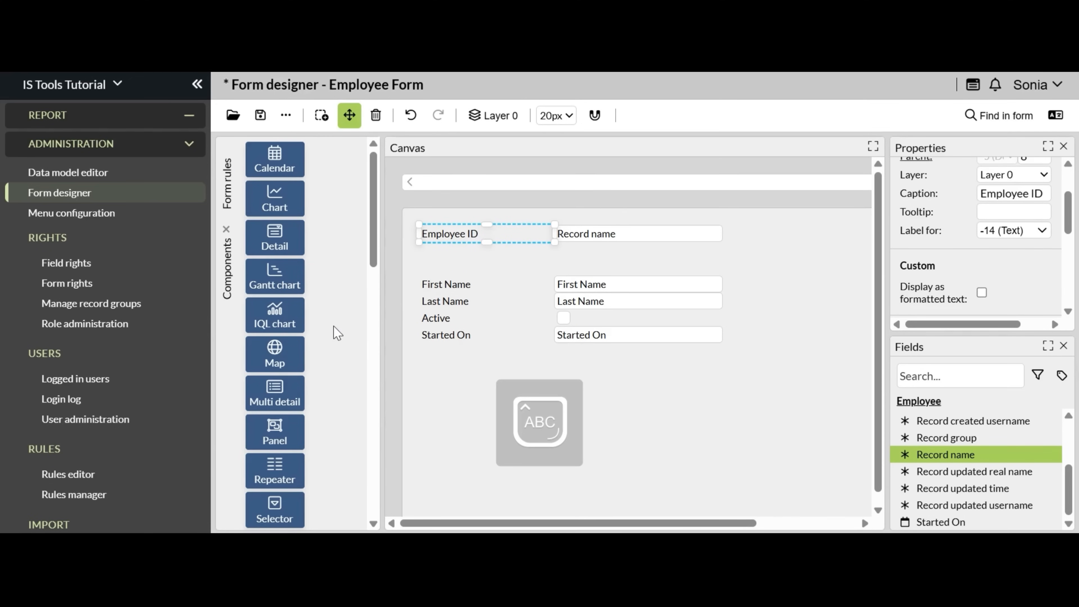
pyautogui.scroll(-3)
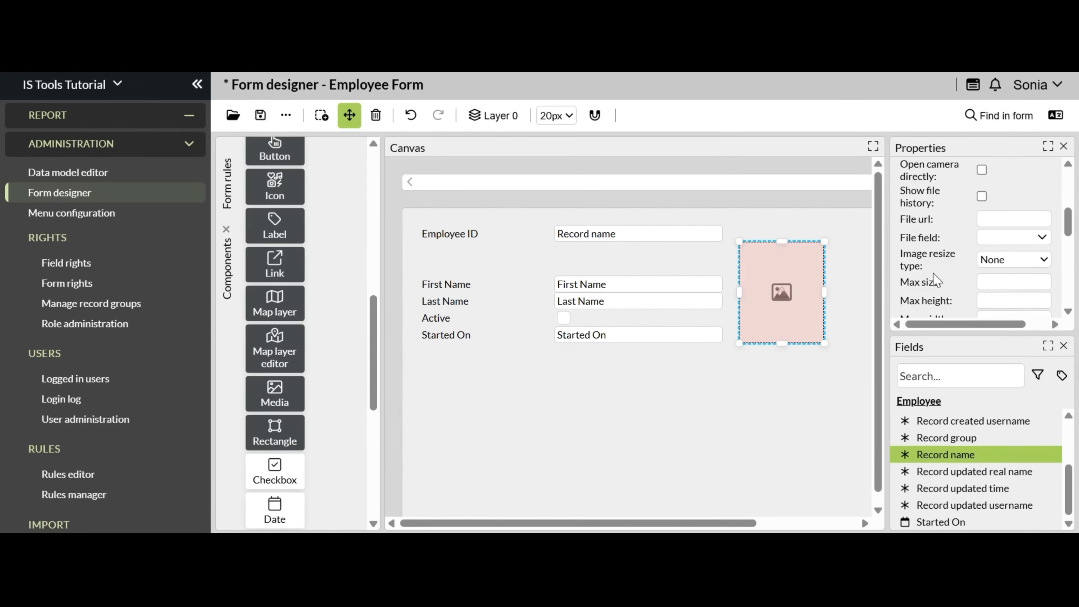
# Step: Add the photo media area, save Employee Form and open it from the menu for a new record
pyautogui.click(1012, 236)
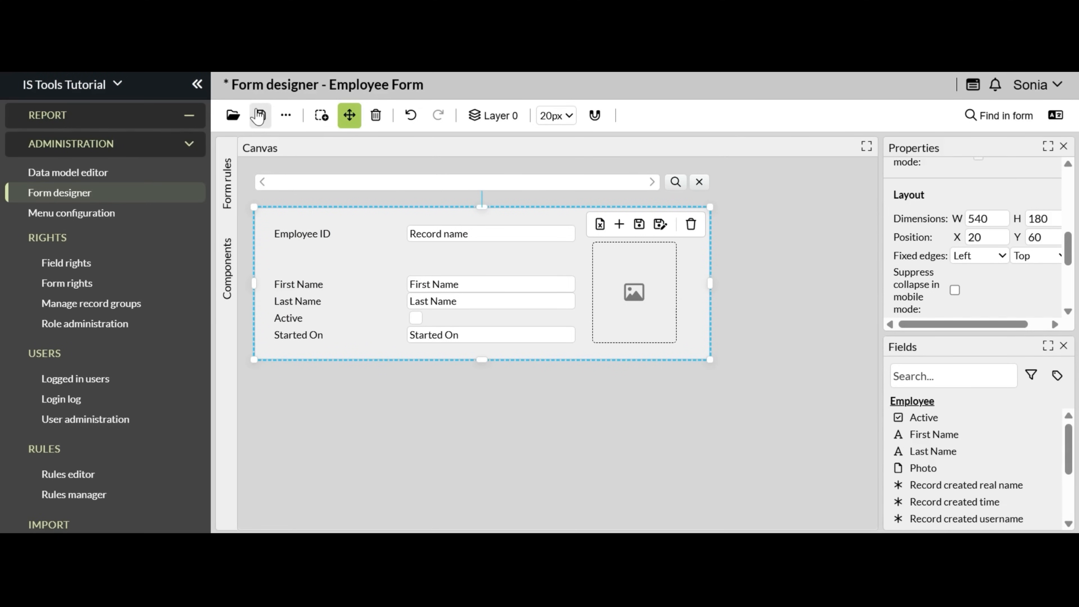
pyautogui.click(260, 115)
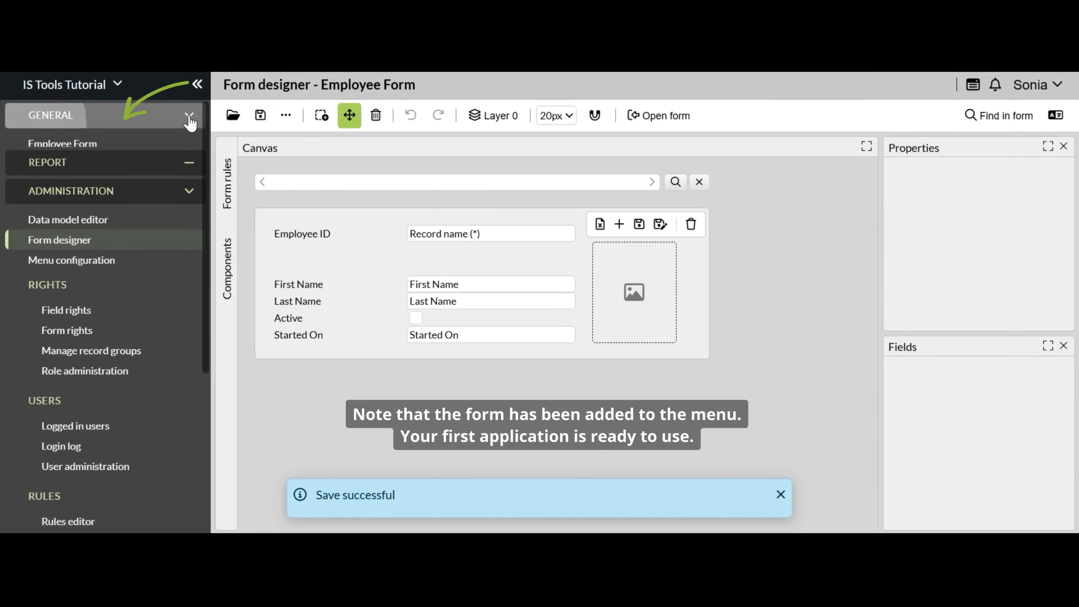
pyautogui.click(190, 115)
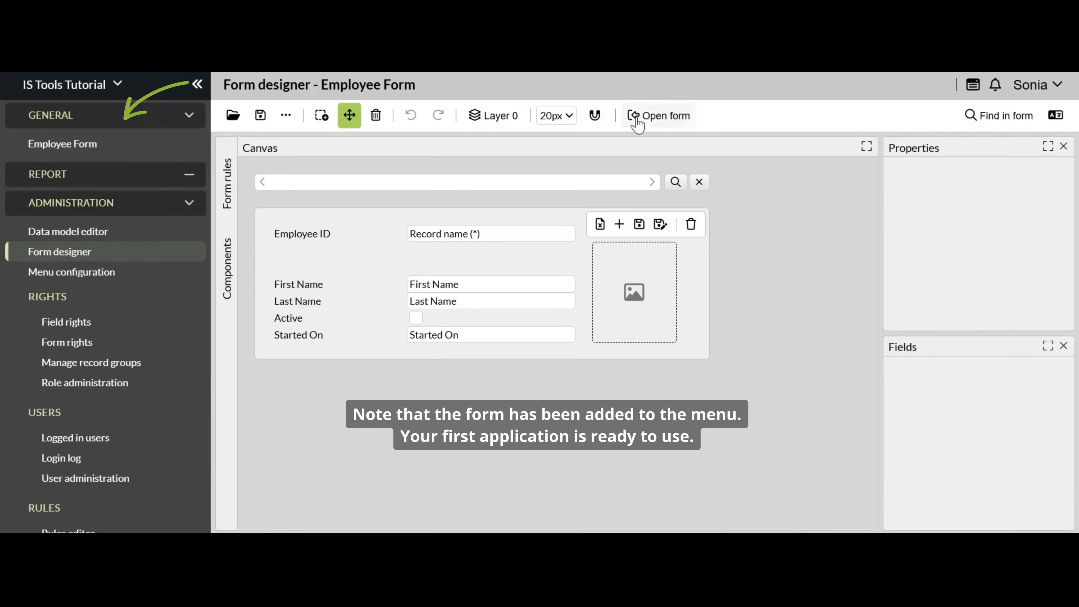
pyautogui.click(659, 115)
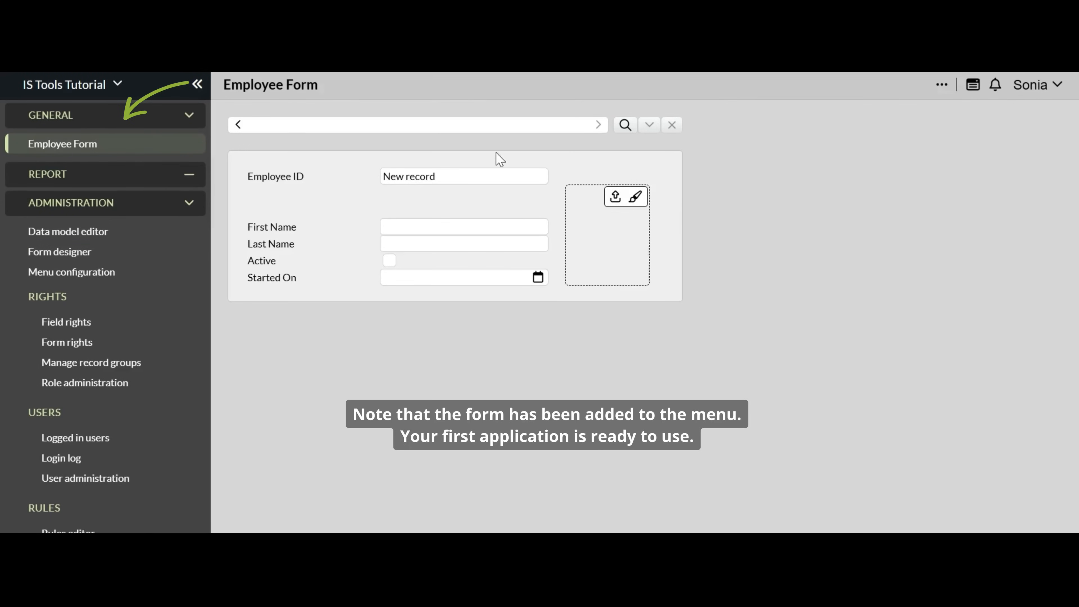
# Step: Enter employee 1234, John Smith, attach man.jpeg and save the record
pyautogui.write('1234')
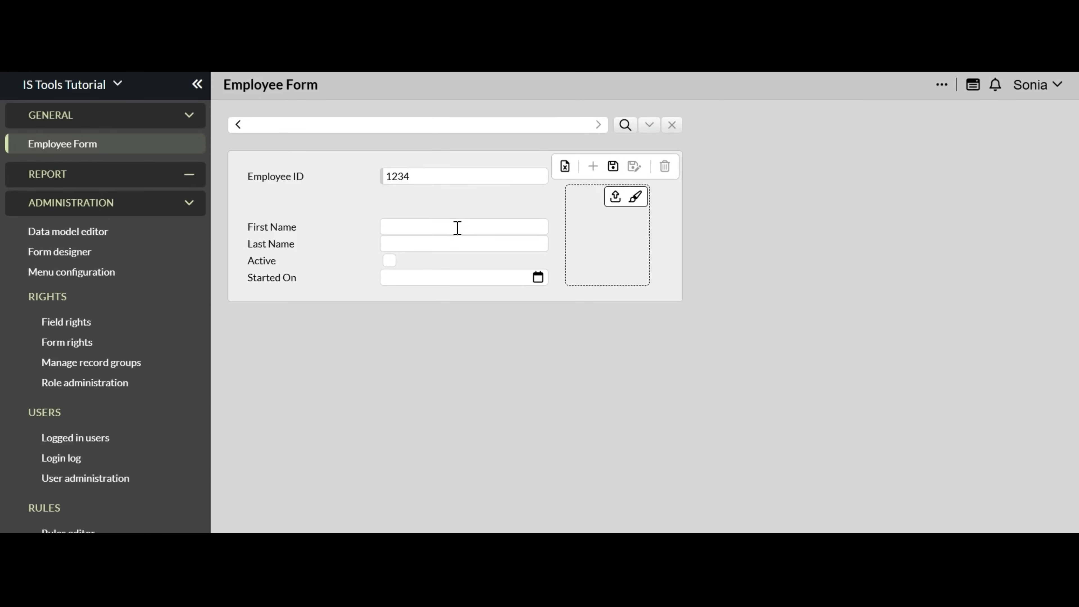
pyautogui.write('John')
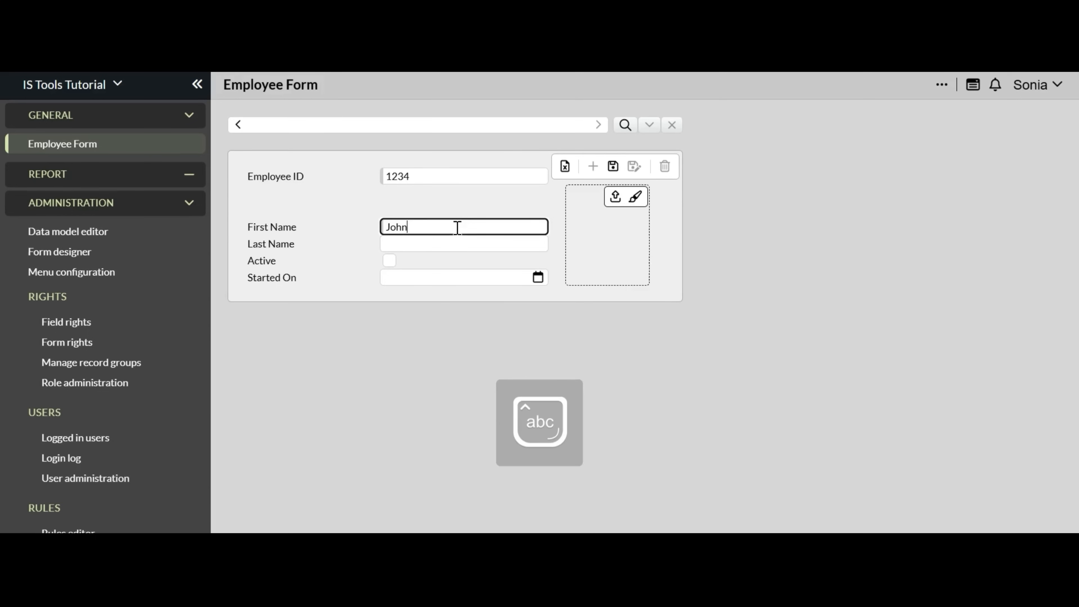
pyautogui.write('Smith')
pyautogui.click(464, 277)
pyautogui.write('01/04/25')
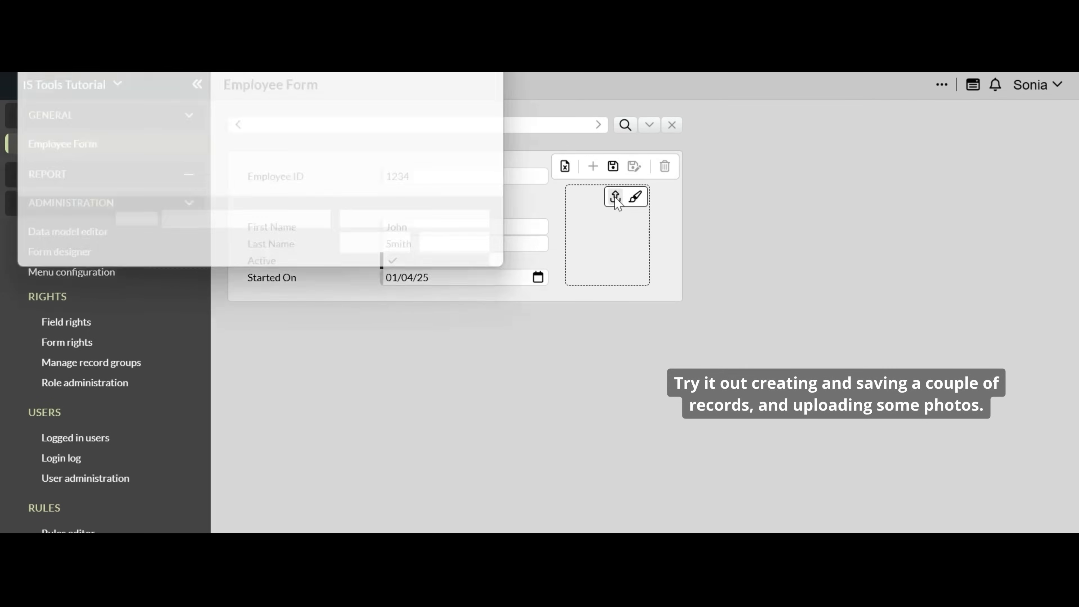
pyautogui.click(594, 197)
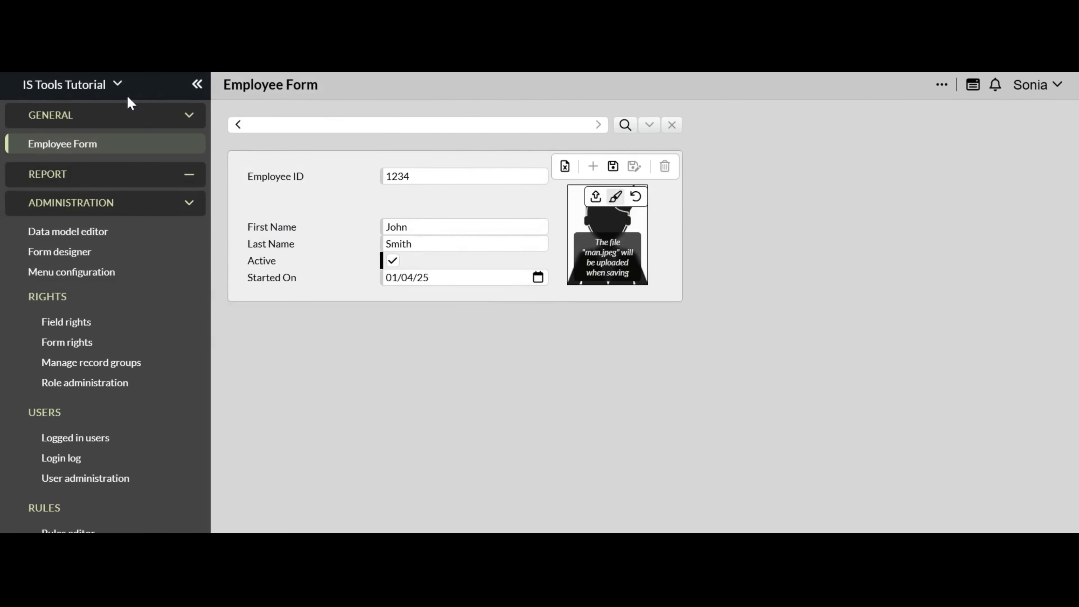
pyautogui.click(613, 166)
pyautogui.write('5678')
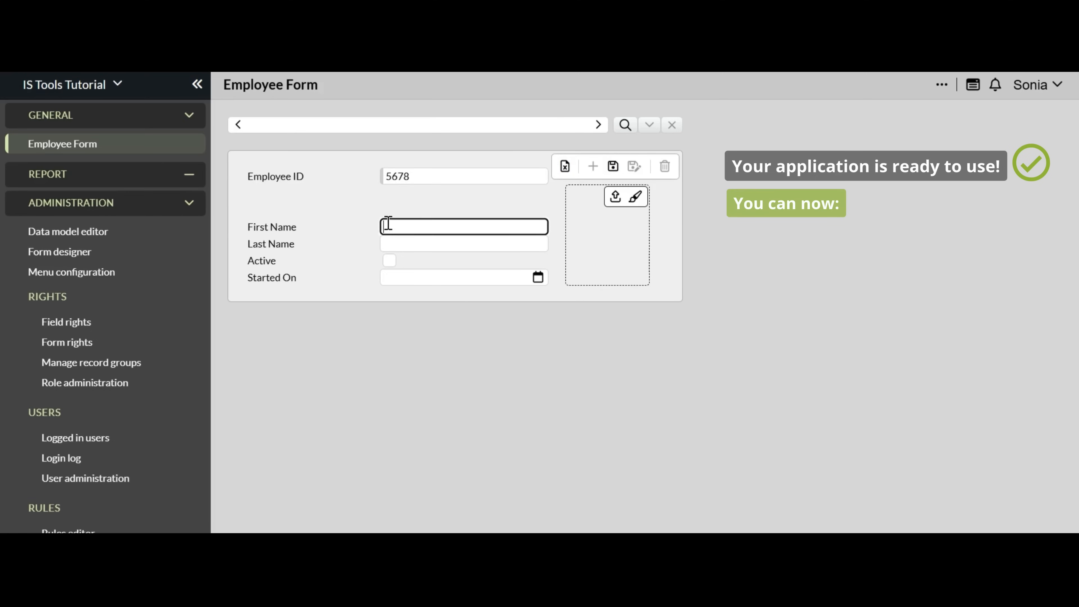
# Step: Complete Jane Doe's record 5678 as active since 23 April 2025 and save it
pyautogui.write('Doe')
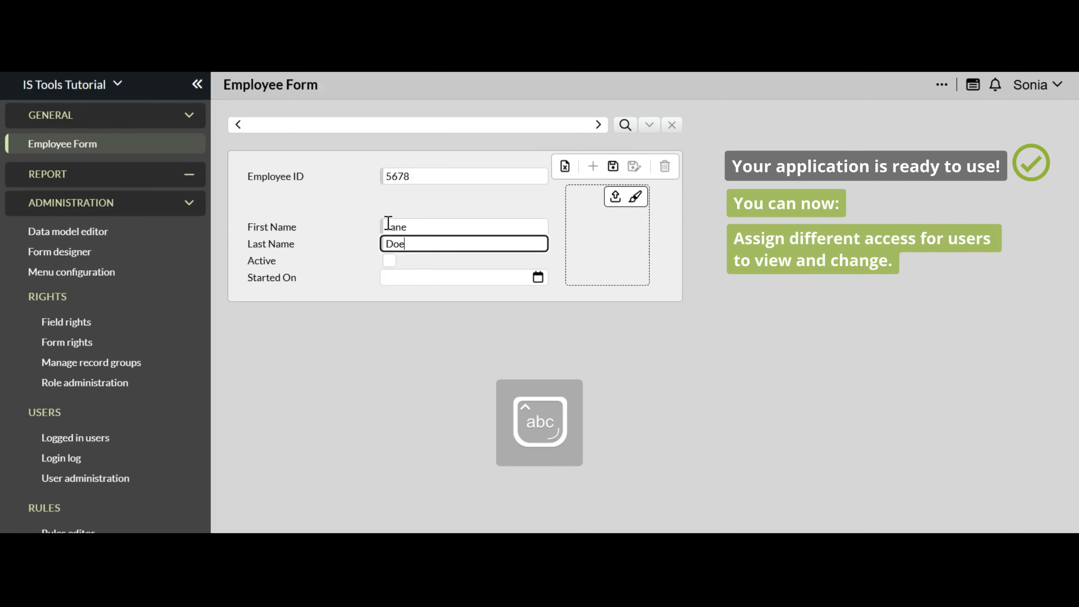
pyautogui.click(537, 277)
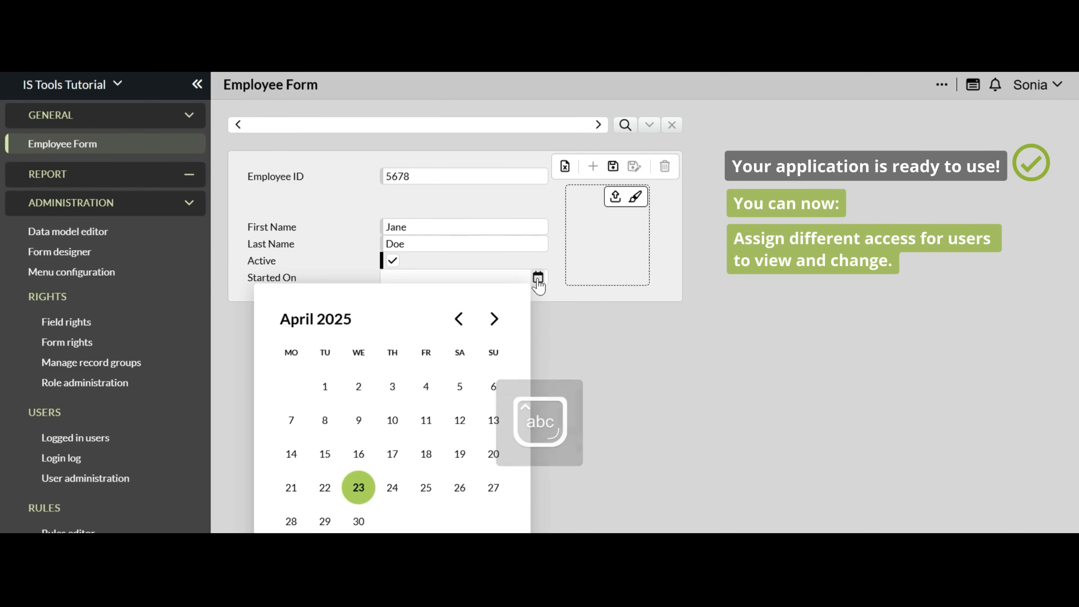
pyautogui.click(358, 488)
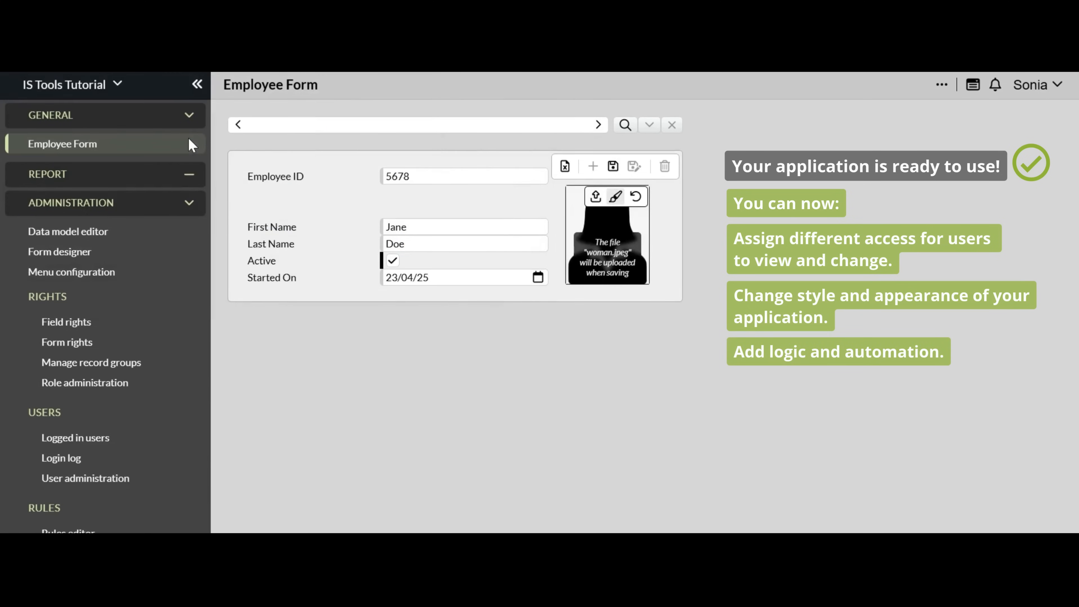
pyautogui.click(612, 166)
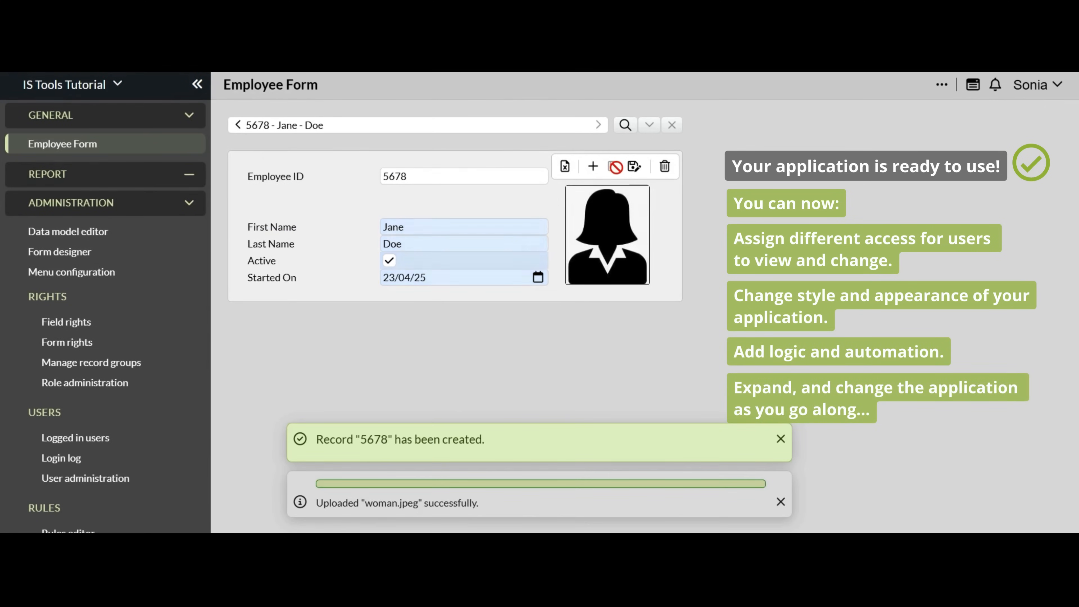